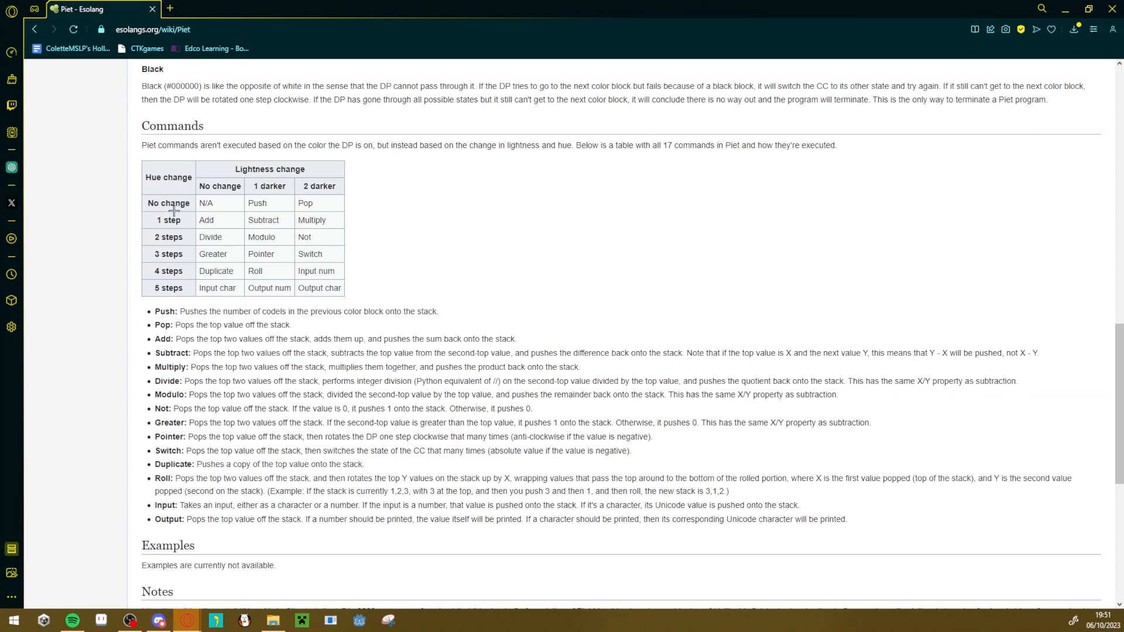
mouse_move(118, 244)
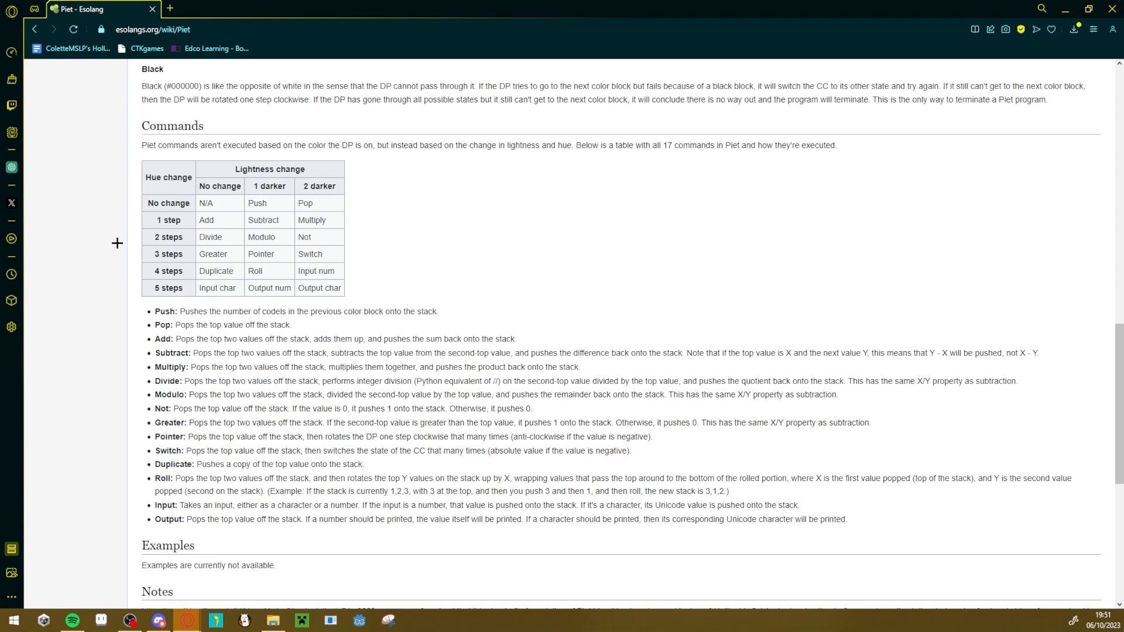
mouse_move(137, 220)
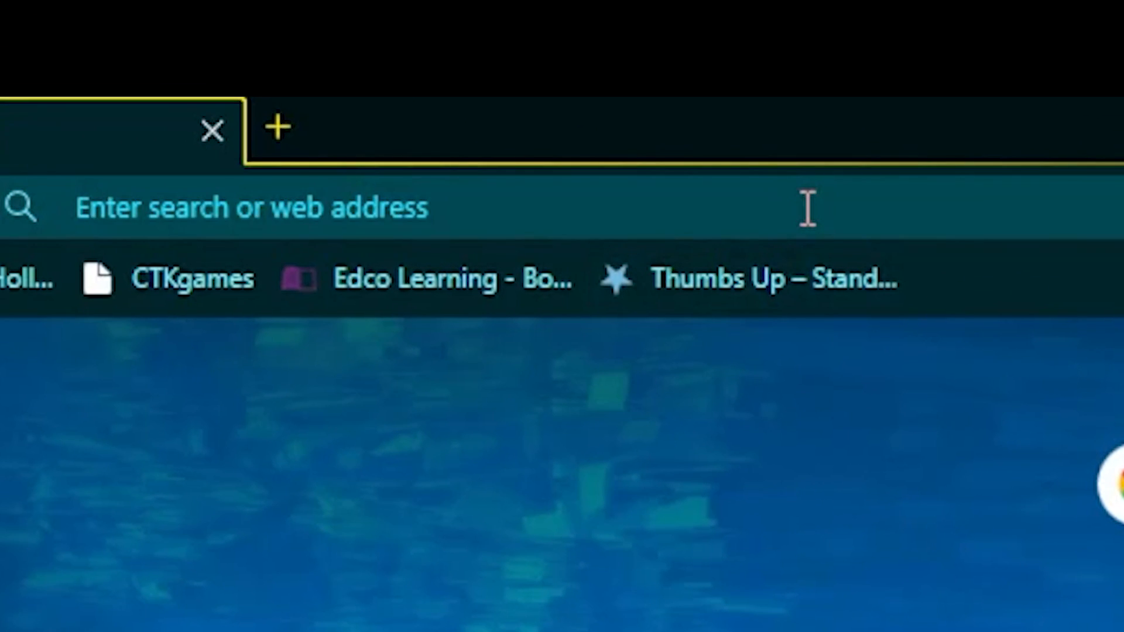
Enter 'what is 4' as the program's input question
type("what is 4")
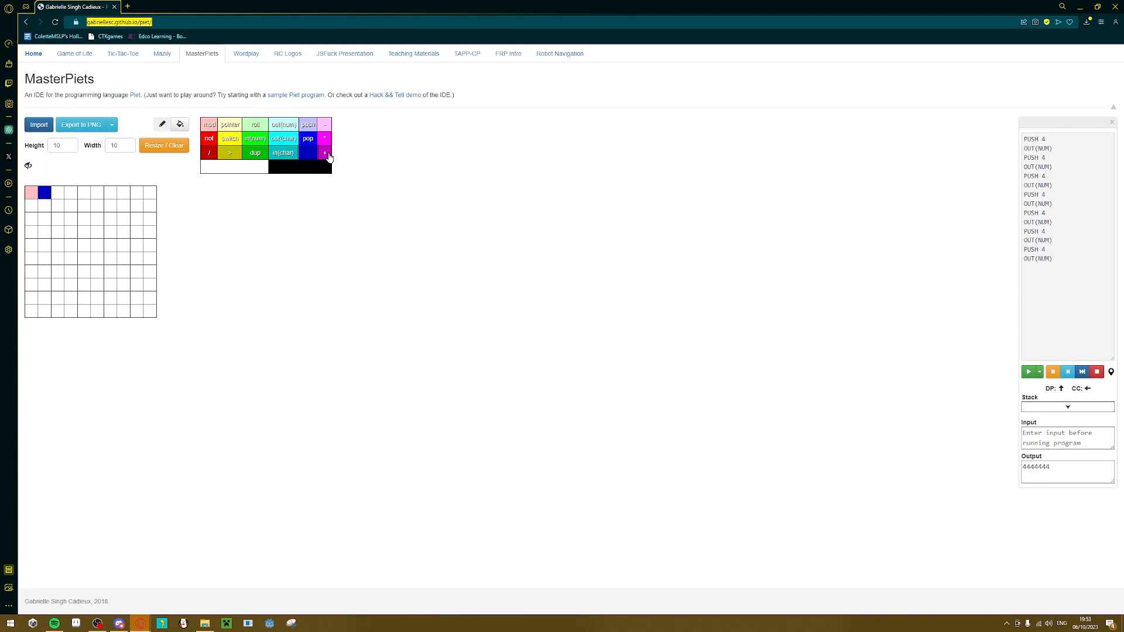
mouse_move(321, 160)
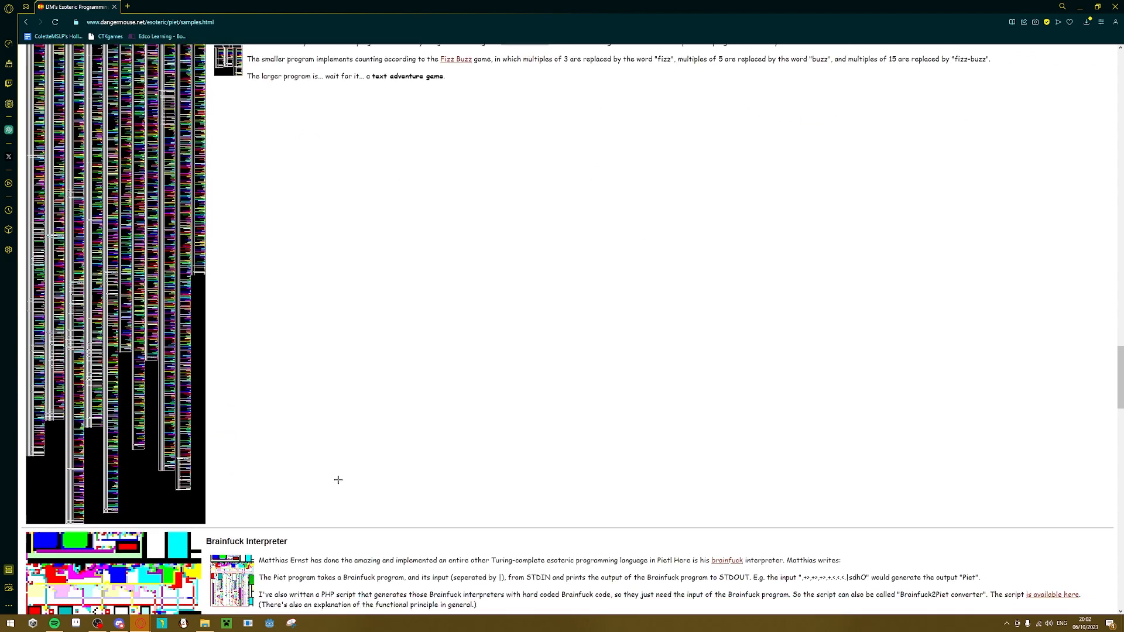
Scroll the Piet samples page past the Brainfuck Interpreter to the Cow Say sample
scroll("down", 3)
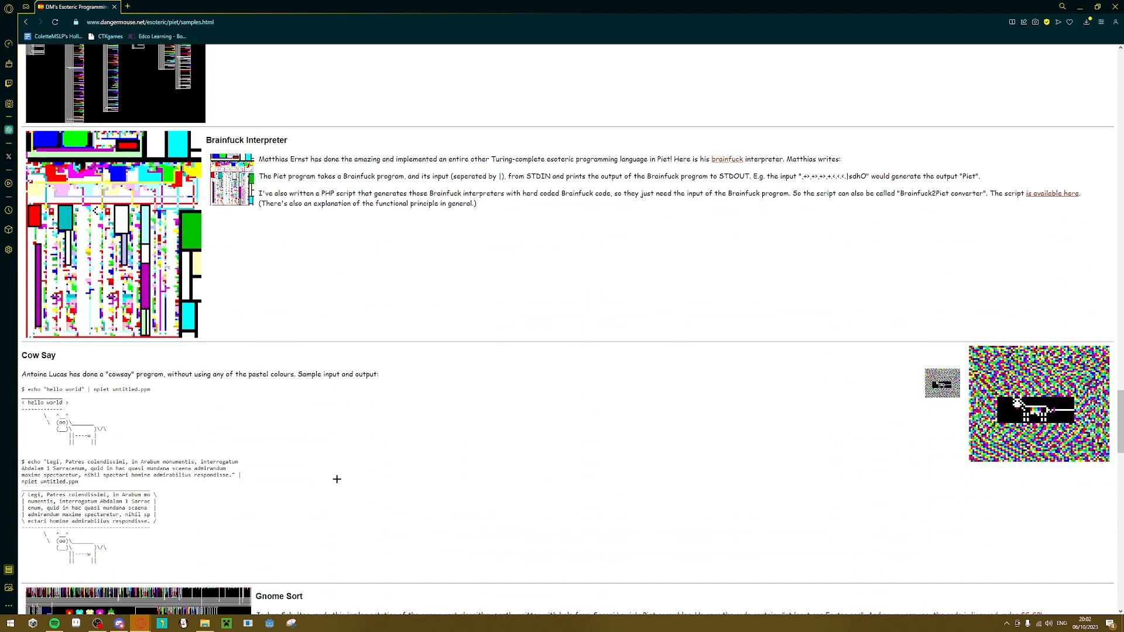
scroll("down", 3)
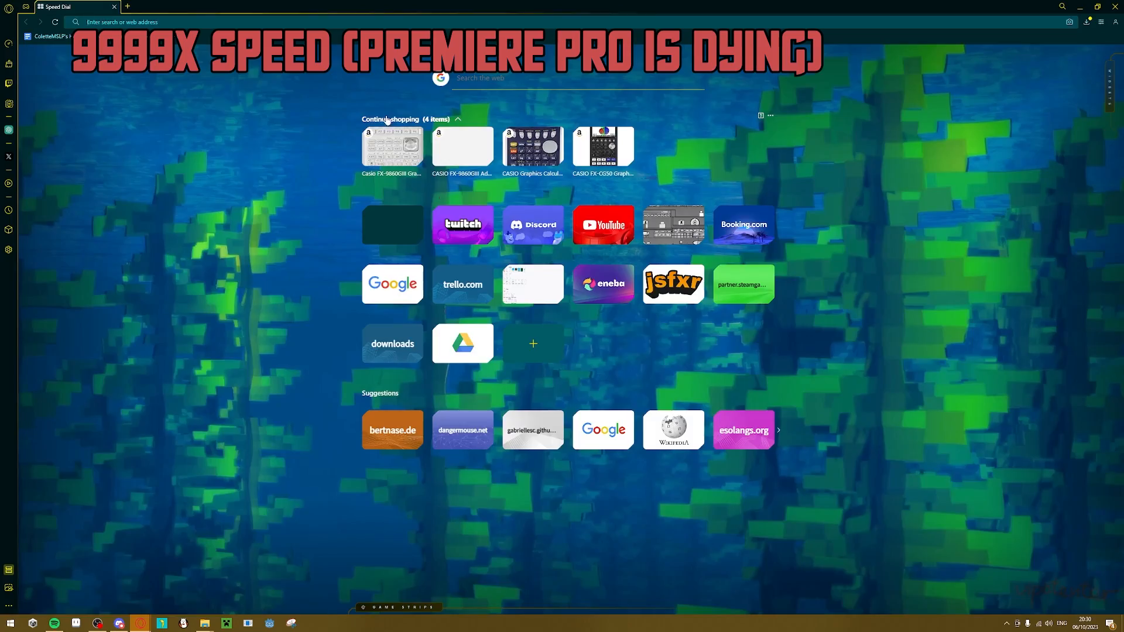
Return to MasterPiets via the gabriellesc.github.io start-page suggestion
left_click(533, 430)
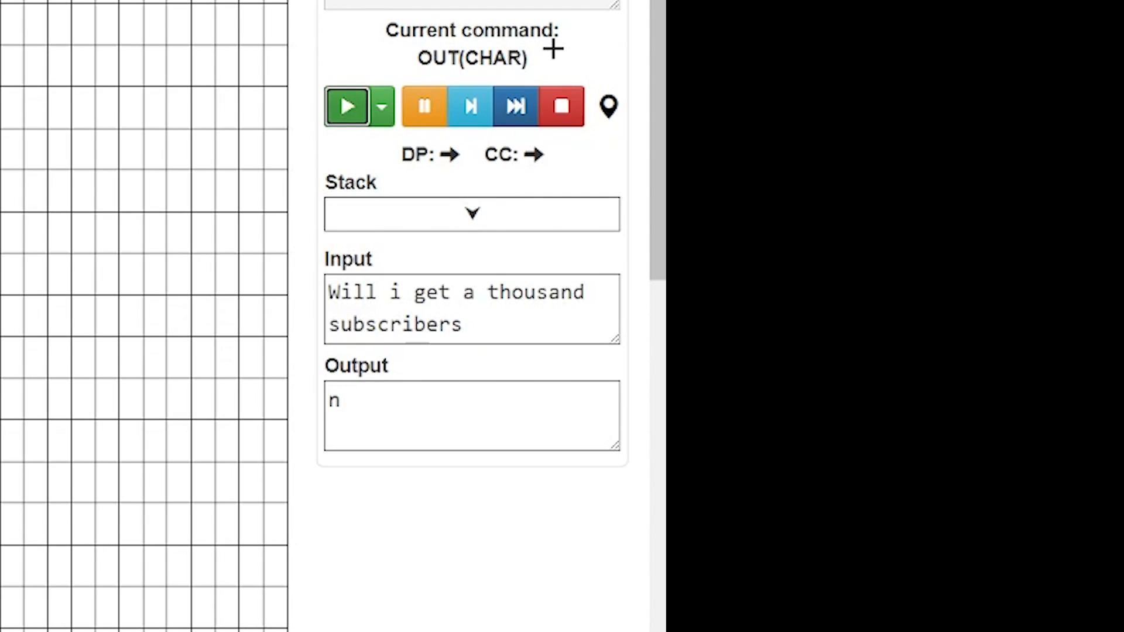
Run the program on 'Will i get a thousand subscribers', yielding output 'ny'
left_click(468, 106)
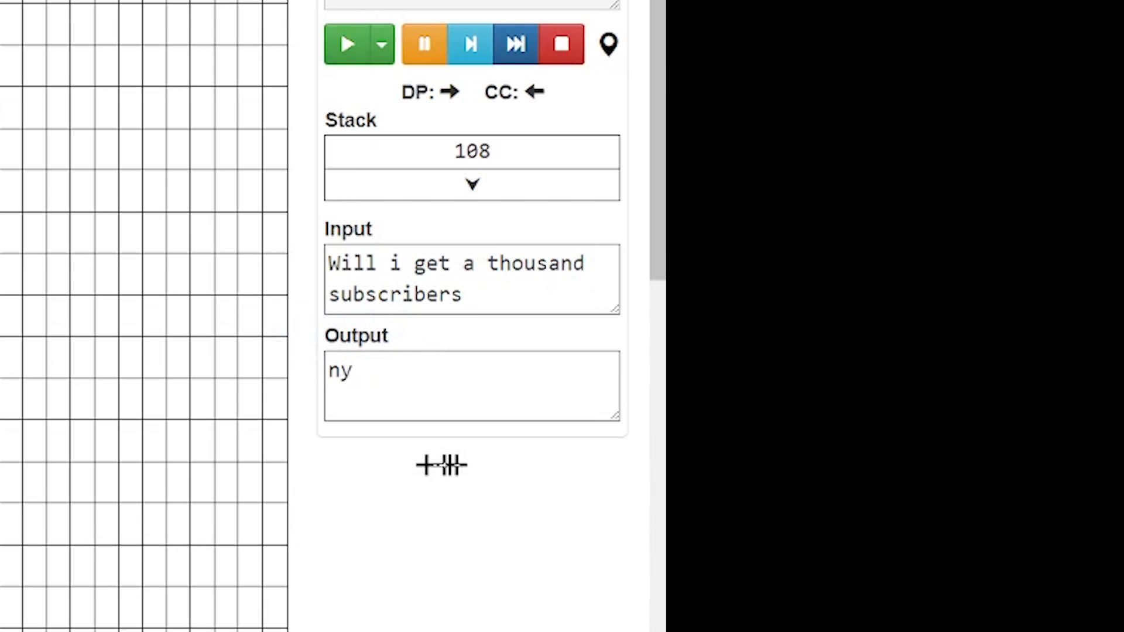